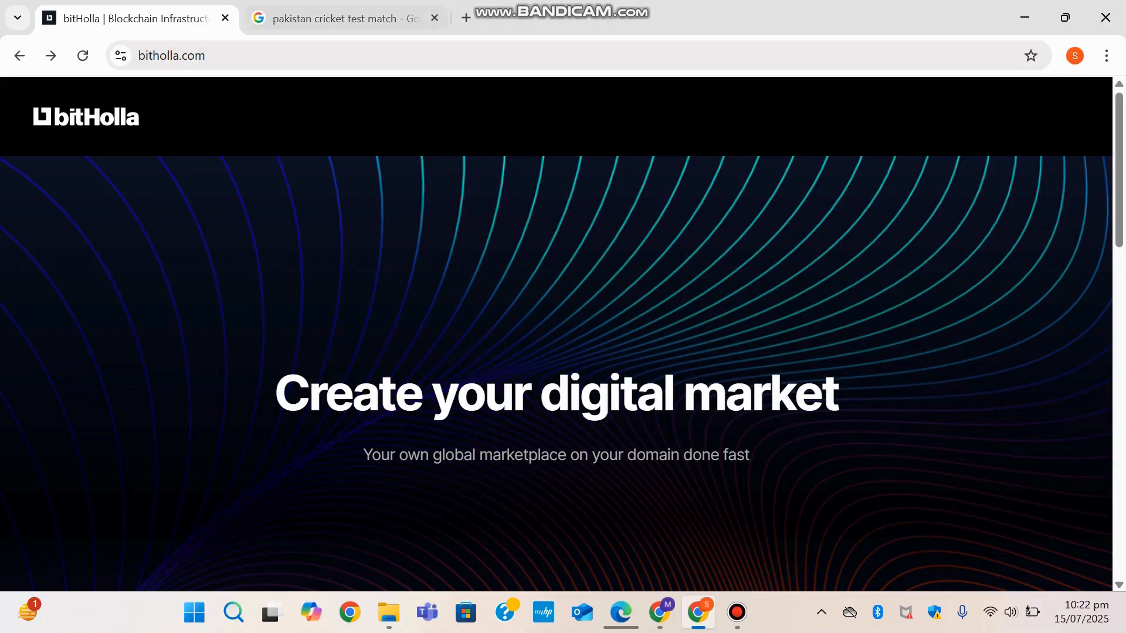
Scroll the Accessories page through Liquidity Bot, Asset Digitization and Customizations.
{"action": "scroll", "scroll_direction": "down", "scroll_amount": 3}
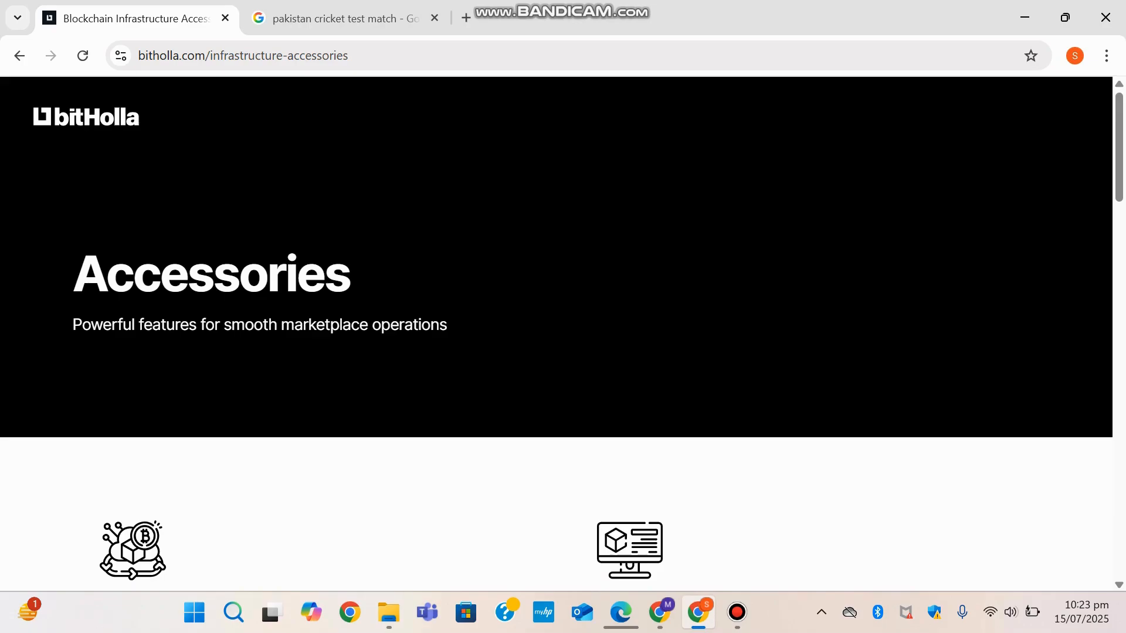
{"action": "scroll", "scroll_direction": "down", "scroll_amount": 3}
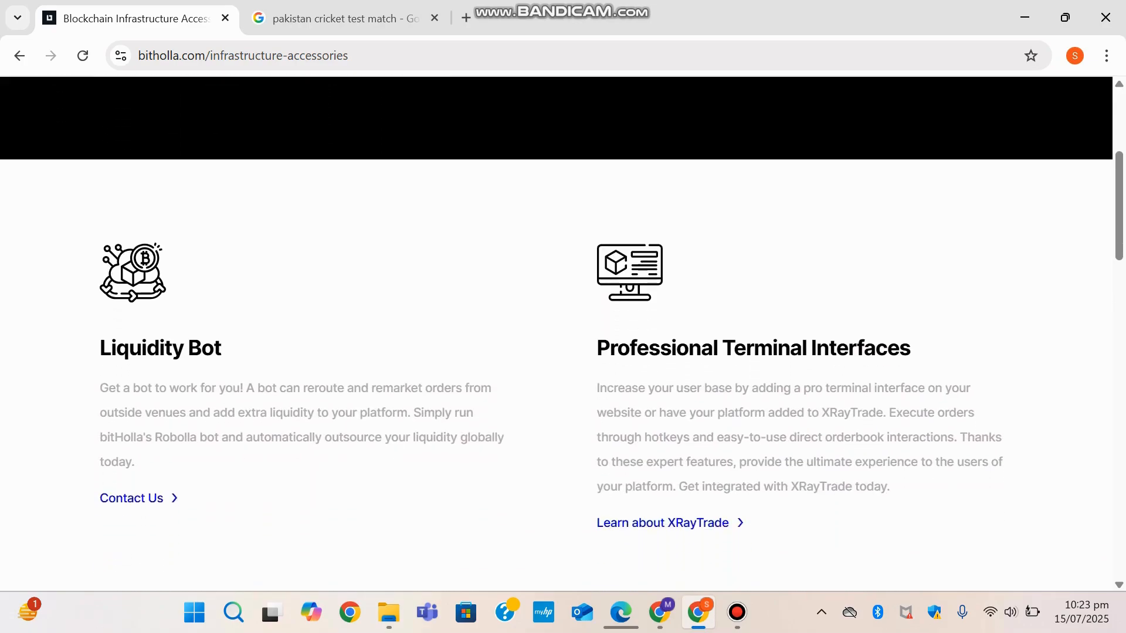
{"action": "scroll", "scroll_direction": "down", "scroll_amount": 3}
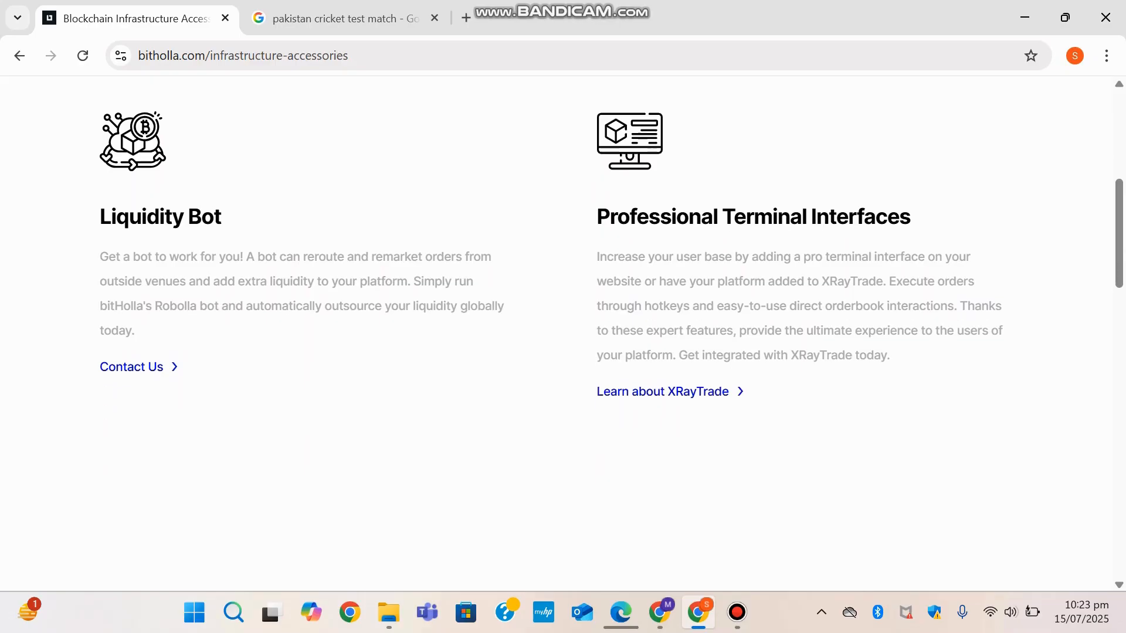
{"action": "scroll", "scroll_direction": "down", "scroll_amount": 3}
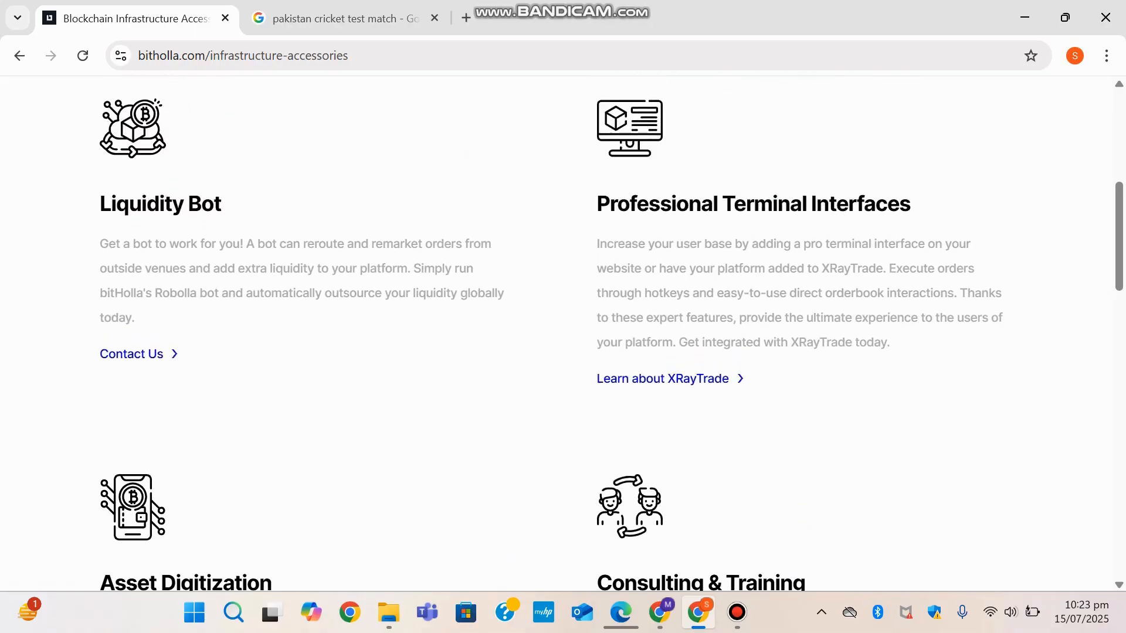
{"action": "scroll", "scroll_direction": "down", "scroll_amount": 3}
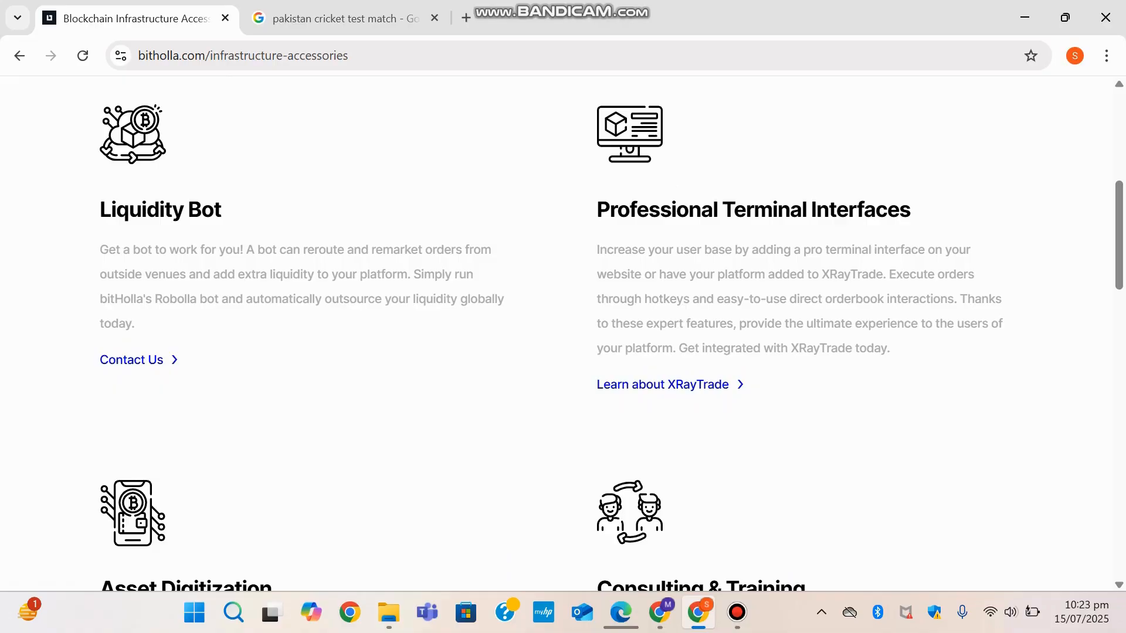
{"action": "scroll", "scroll_direction": "down", "scroll_amount": 3}
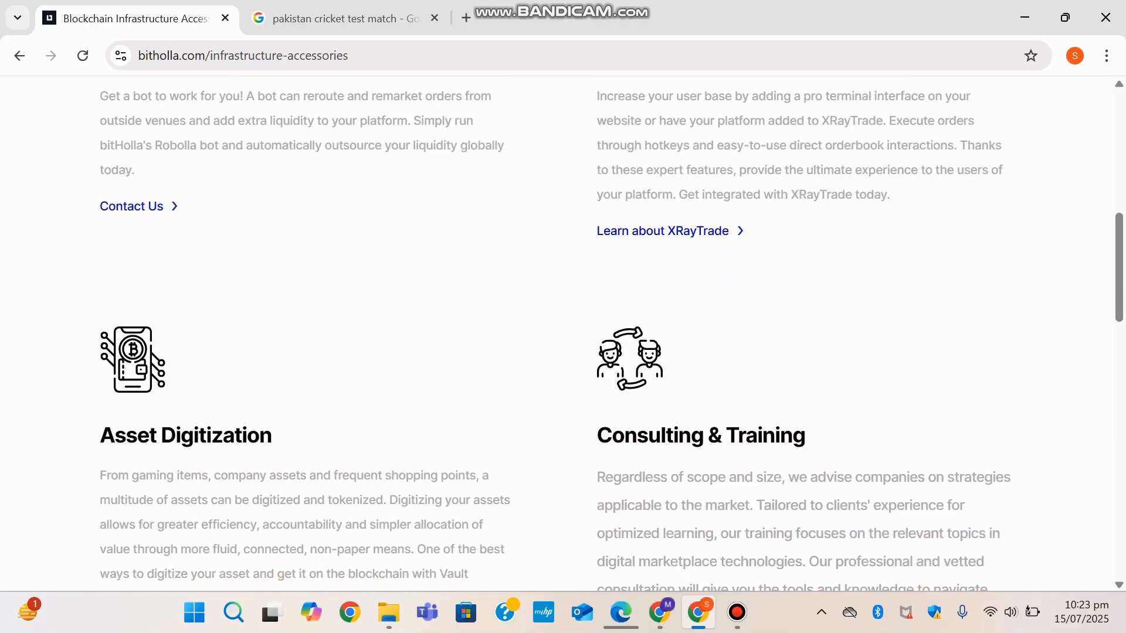
{"action": "scroll", "scroll_direction": "down", "scroll_amount": 3}
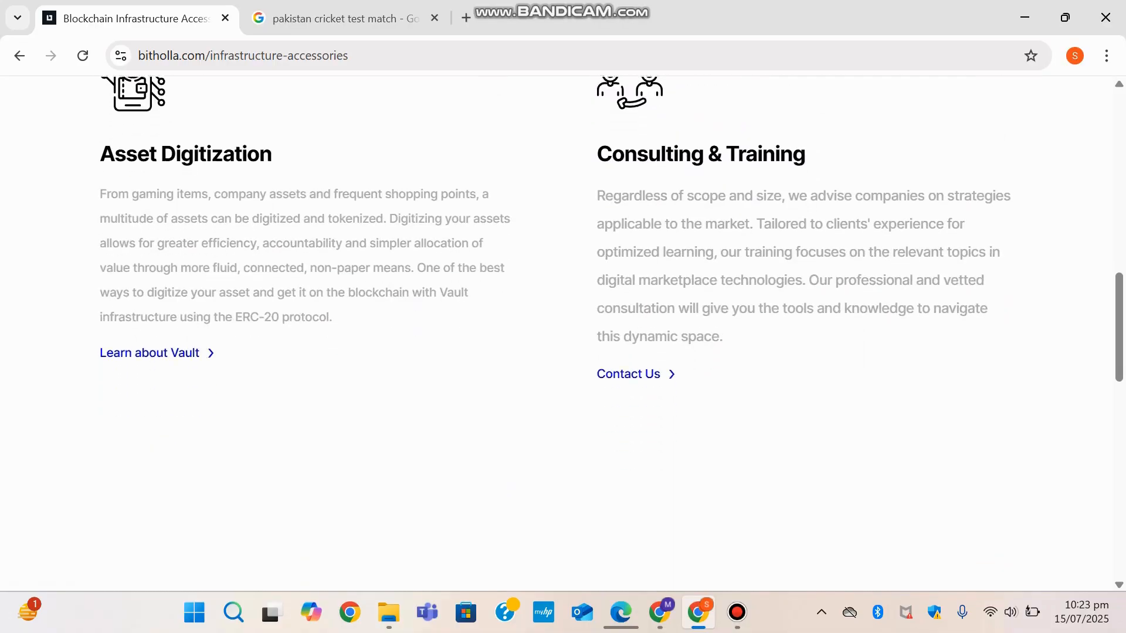
{"action": "scroll", "scroll_direction": "down", "scroll_amount": 3}
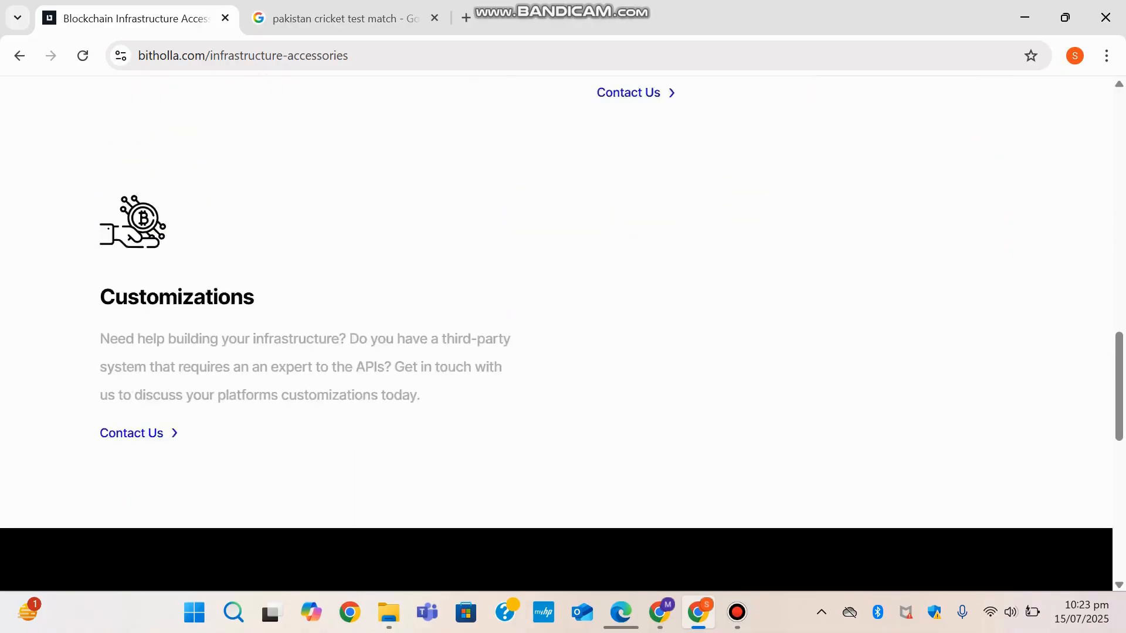
{"action": "scroll", "scroll_direction": "down", "scroll_amount": 3}
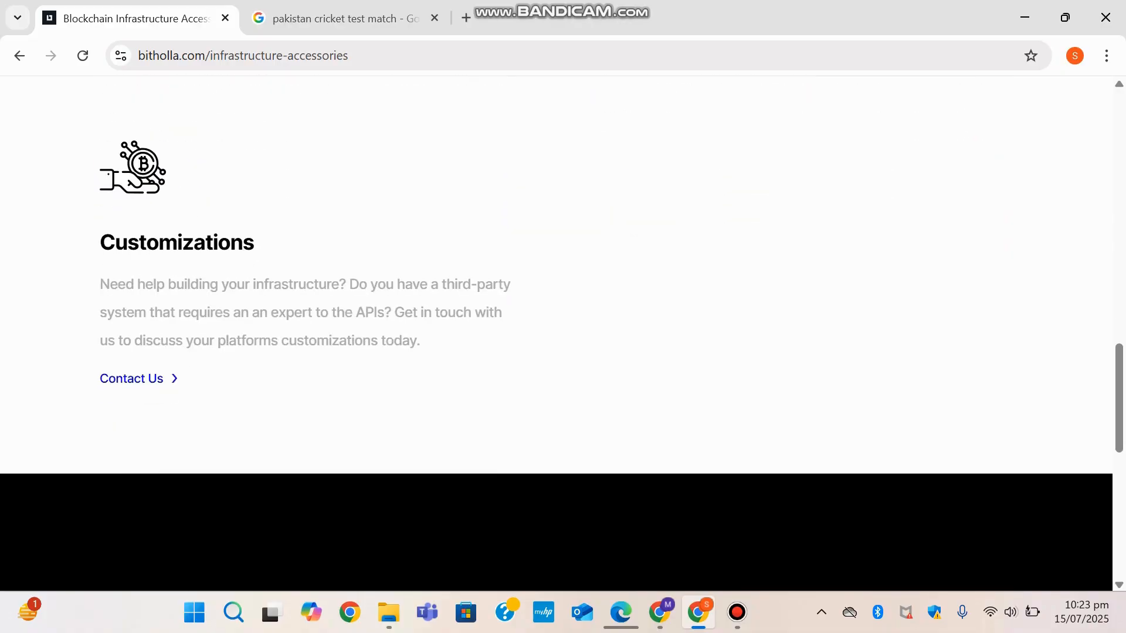
{"action": "scroll", "scroll_direction": "up", "scroll_amount": 3}
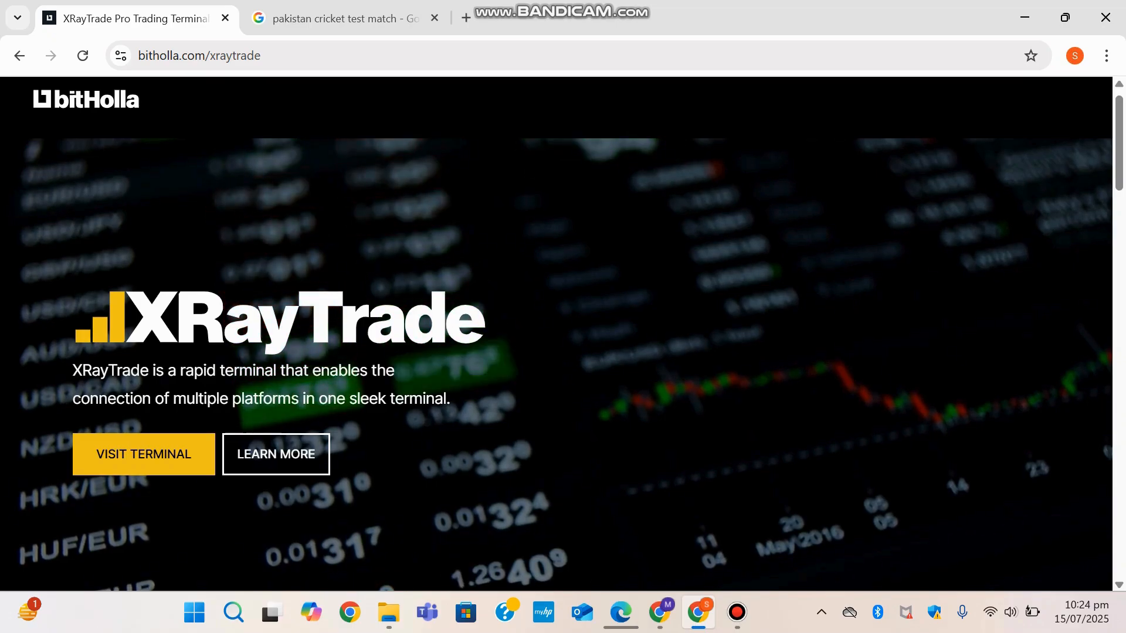
Scroll XRayTrade through speed, market edge and terminal benefits, then return to Accessories.
{"action": "scroll", "scroll_direction": "down", "scroll_amount": 3}
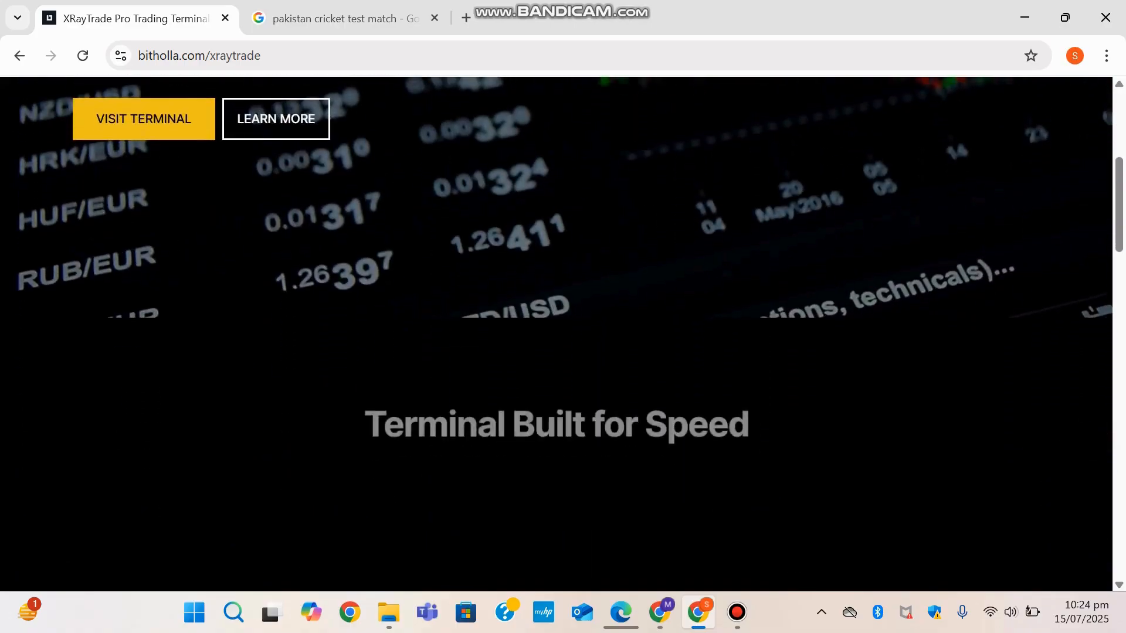
{"action": "scroll", "scroll_direction": "down", "scroll_amount": 3}
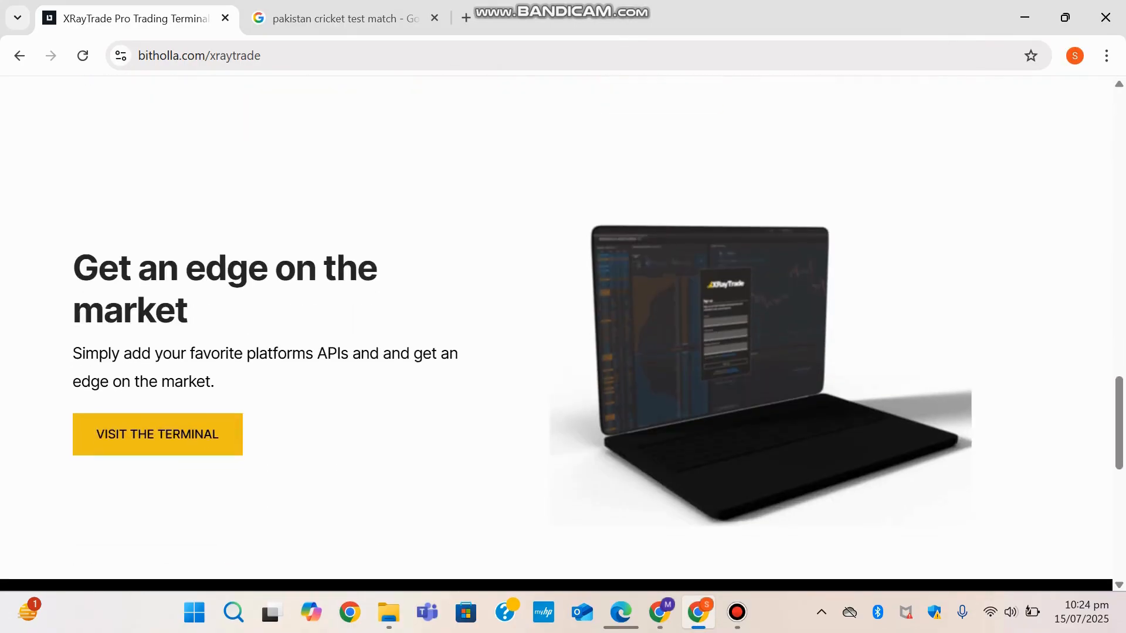
{"action": "scroll", "scroll_direction": "down", "scroll_amount": 3}
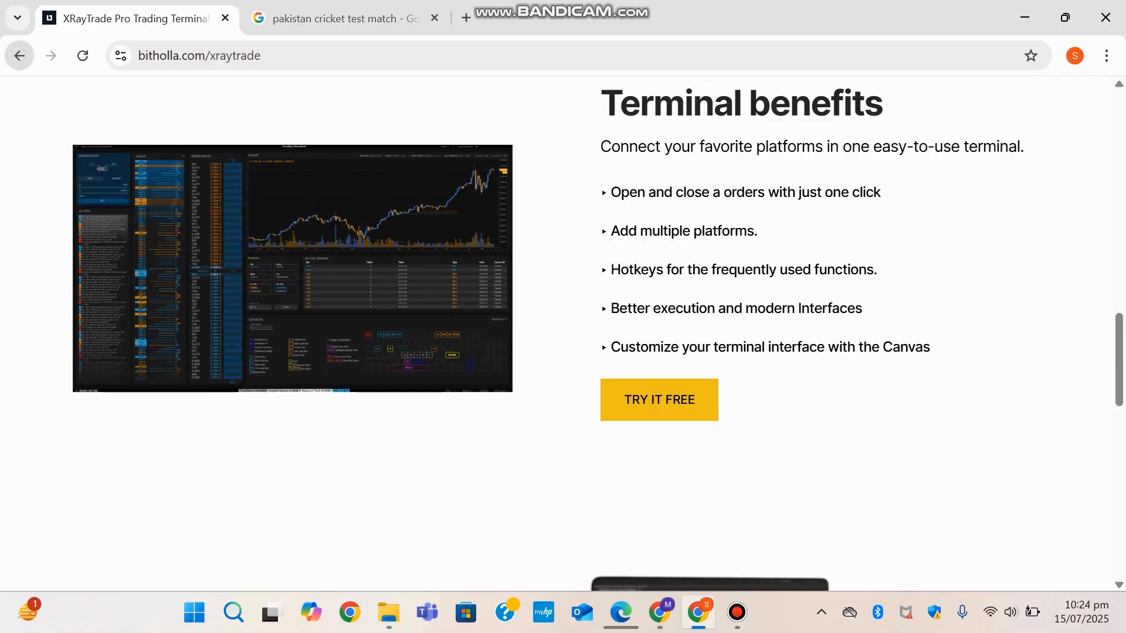
{"action": "left_click", "coordinate": [658, 399]}
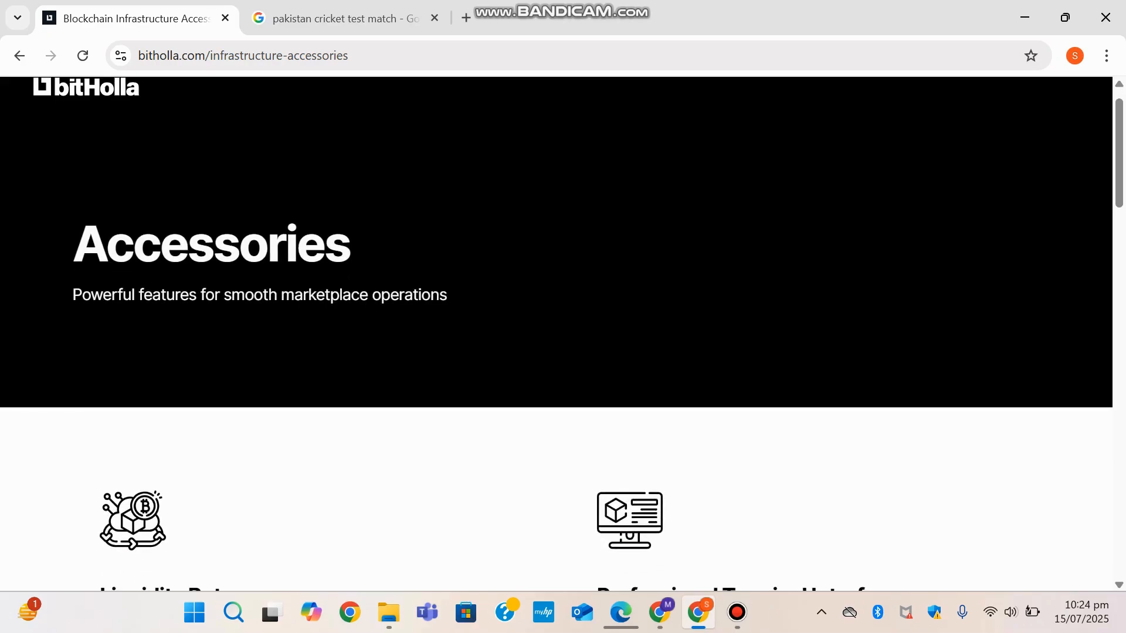
Scroll the Accessories page past the Liquidity Bot and Professional Terminal Interfaces entries.
{"action": "scroll", "scroll_direction": "down", "scroll_amount": 3}
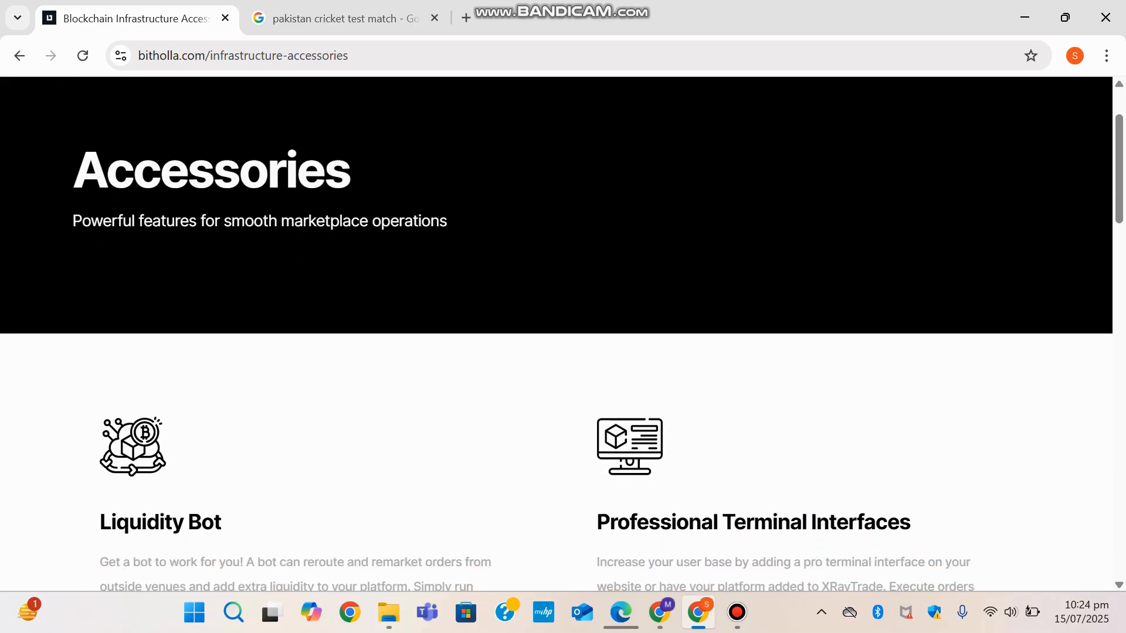
{"action": "scroll", "scroll_direction": "down", "scroll_amount": 3}
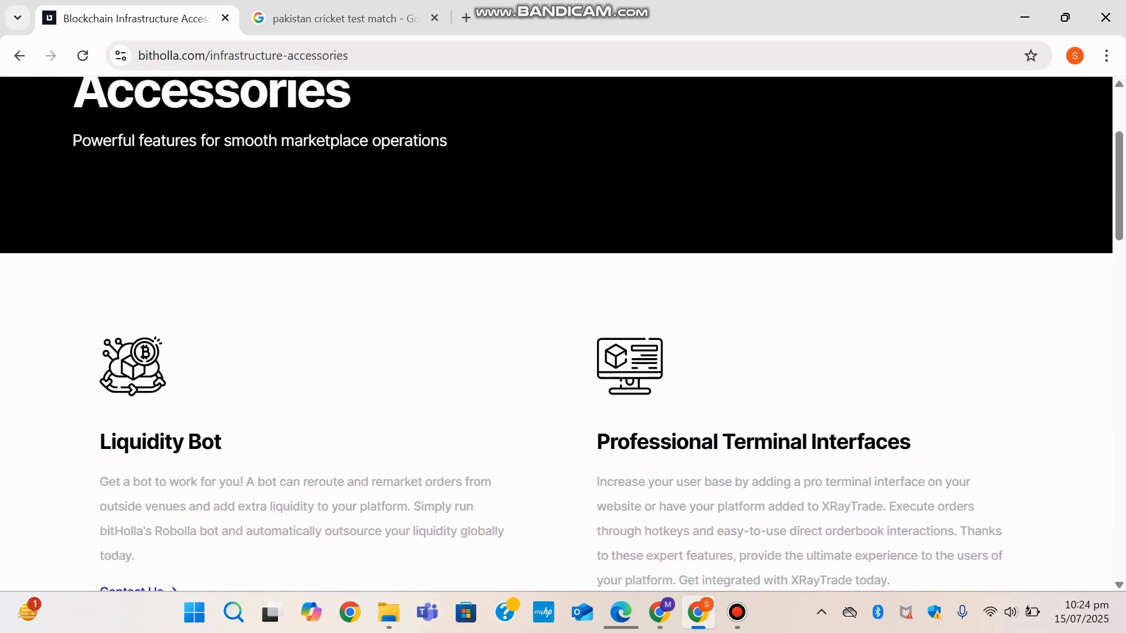
{"action": "scroll", "scroll_direction": "down", "scroll_amount": 3}
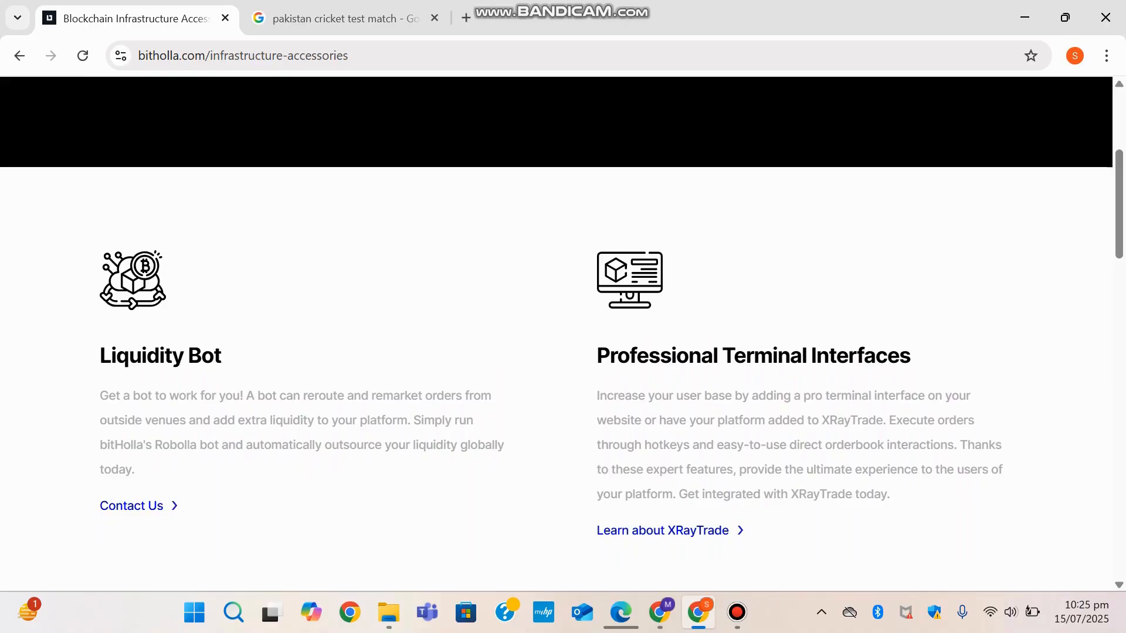
{"action": "scroll", "scroll_direction": "down", "scroll_amount": 3}
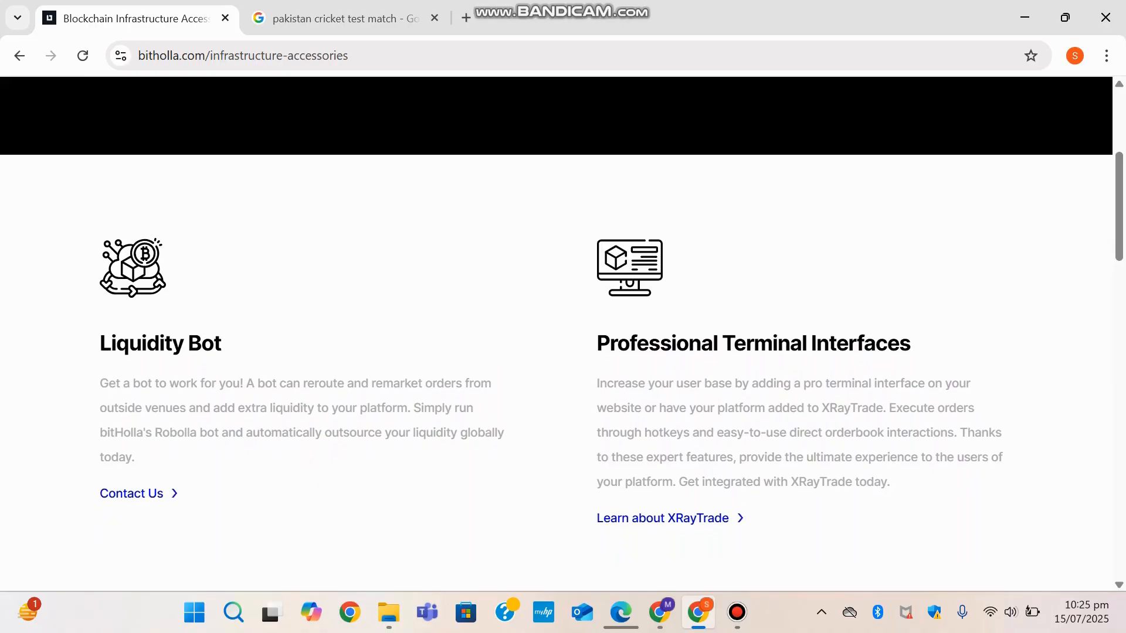
{"action": "scroll", "scroll_direction": "down", "scroll_amount": 3}
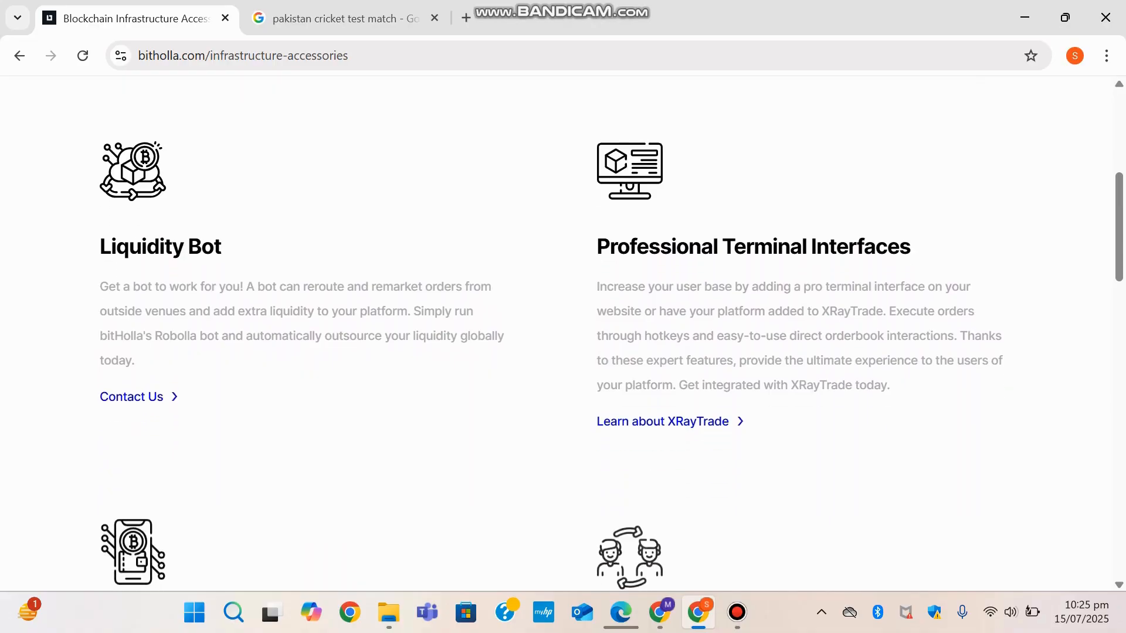
{"action": "scroll", "scroll_direction": "down", "scroll_amount": 3}
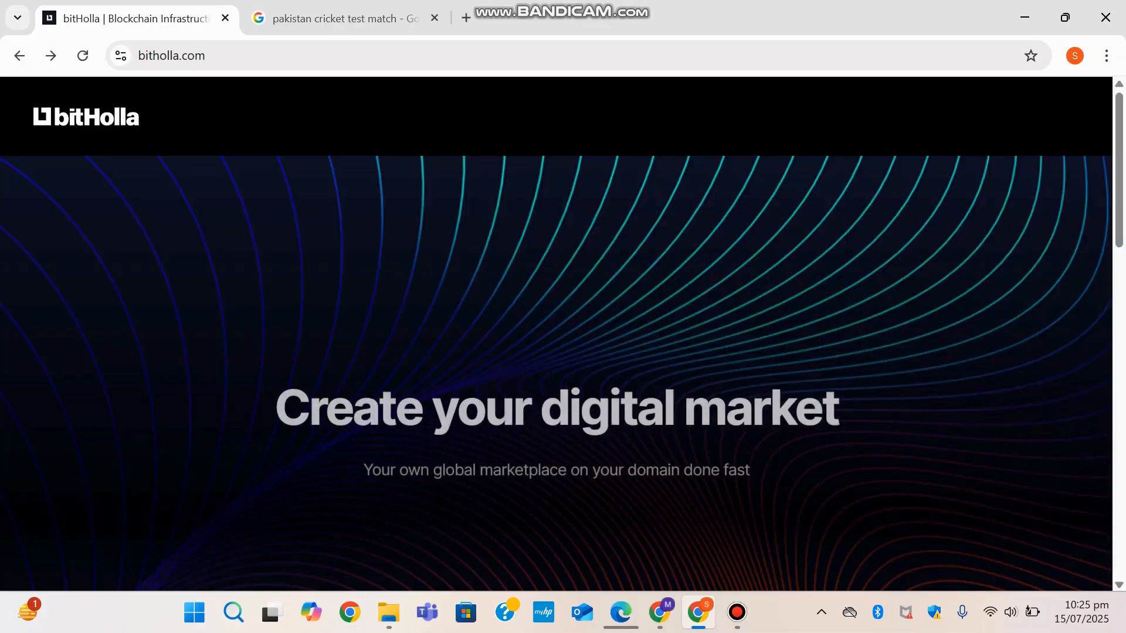
{"action": "scroll", "scroll_direction": "down", "scroll_amount": 3}
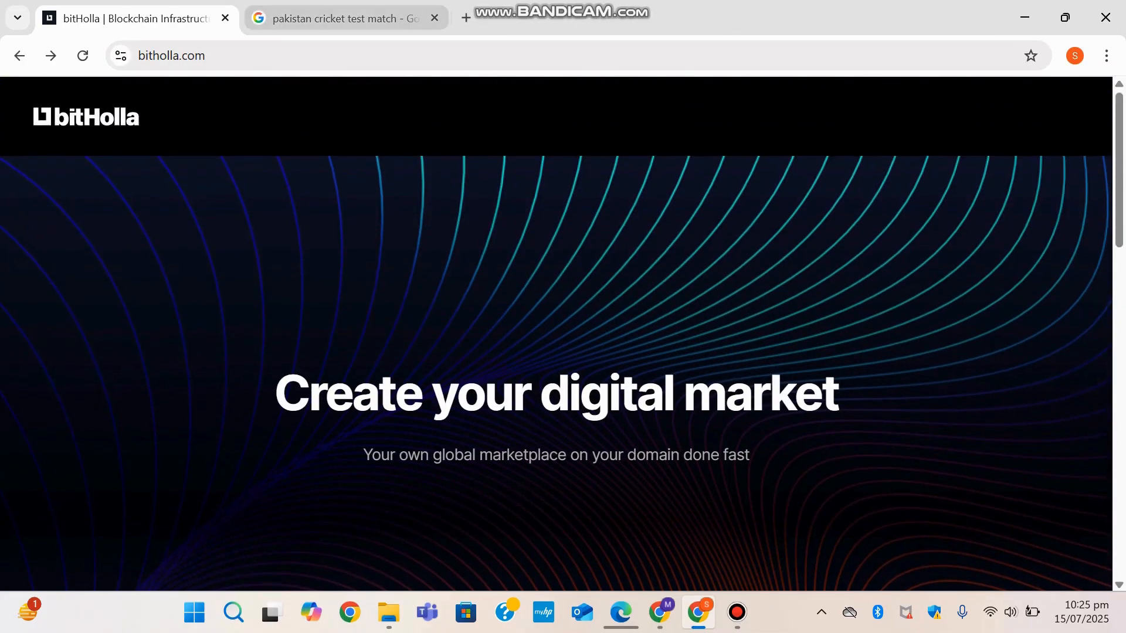
{"action": "scroll", "scroll_direction": "down", "scroll_amount": 3}
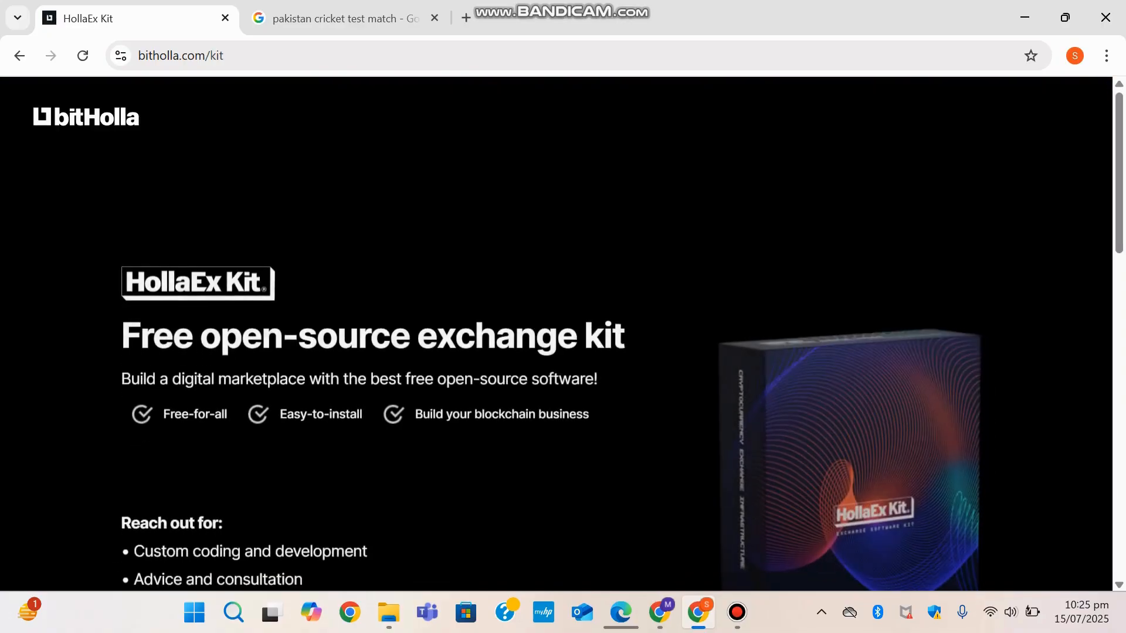
Scroll the HollaEx Kit page down to its 'Reach out for' services list.
{"action": "scroll", "scroll_direction": "down", "scroll_amount": 3}
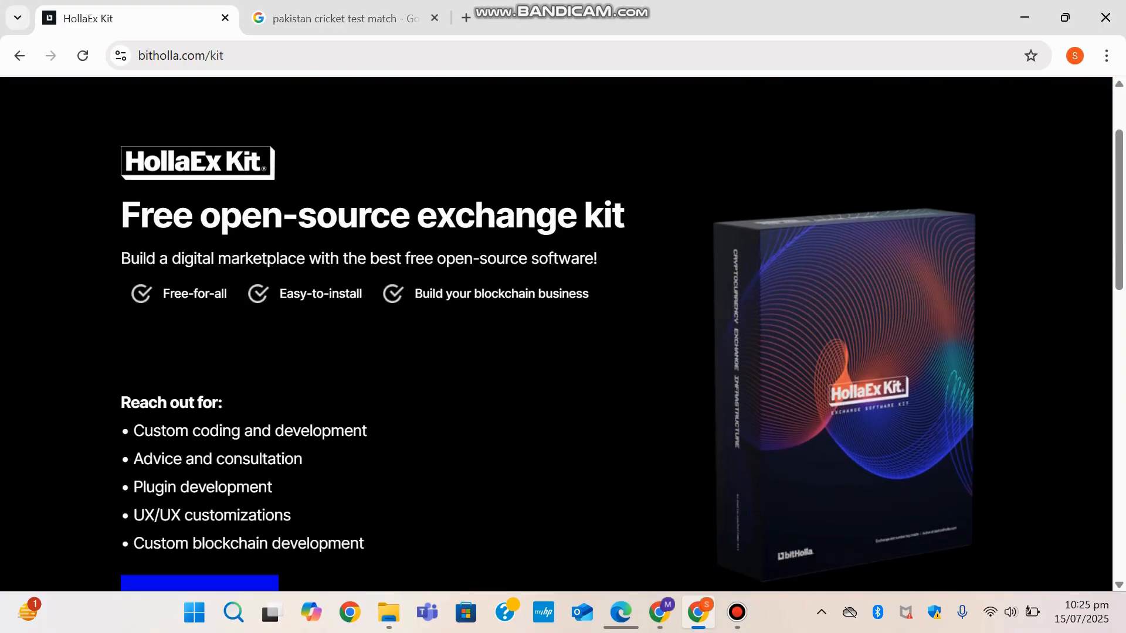
{"action": "scroll", "scroll_direction": "down", "scroll_amount": 3}
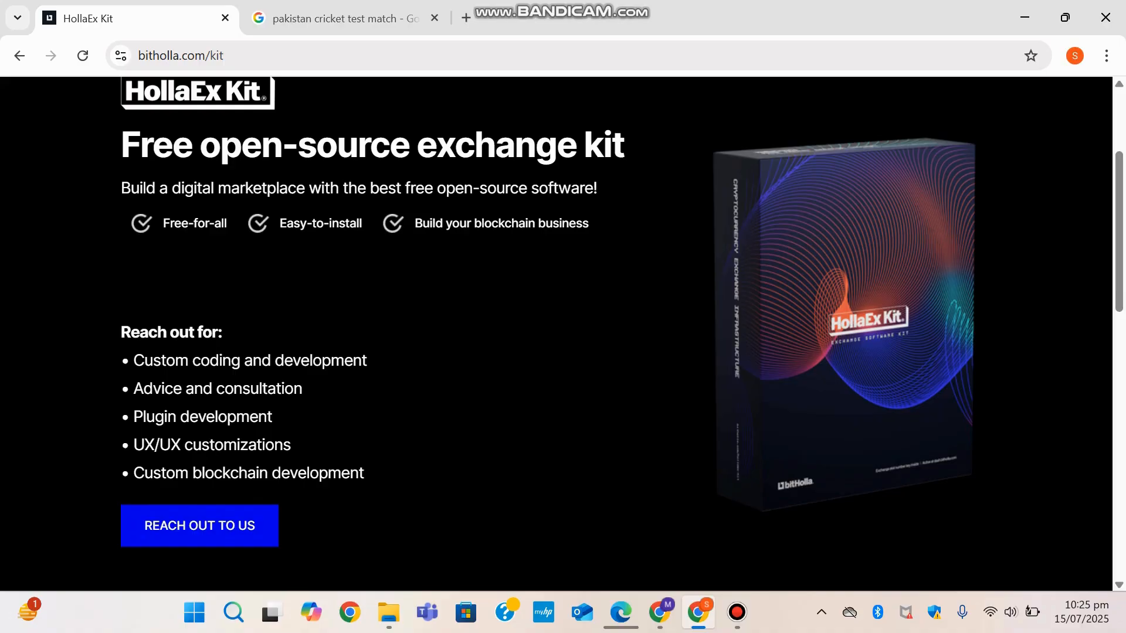
{"action": "scroll", "scroll_direction": "down", "scroll_amount": 3}
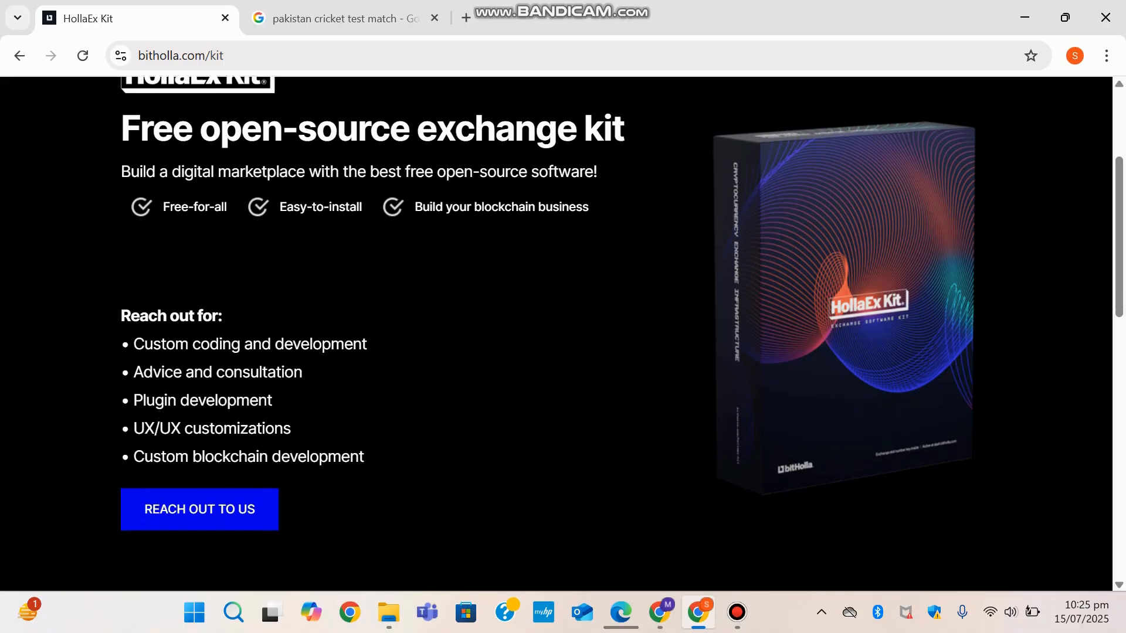
{"action": "scroll", "scroll_direction": "down", "scroll_amount": 3}
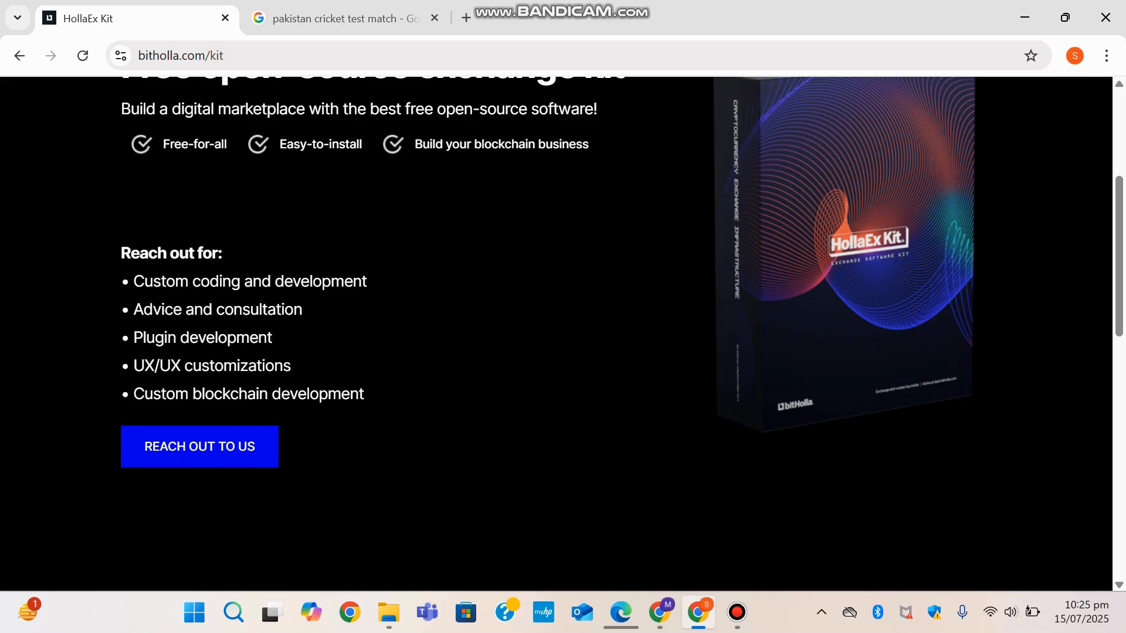
{"action": "scroll", "scroll_direction": "down", "scroll_amount": 3}
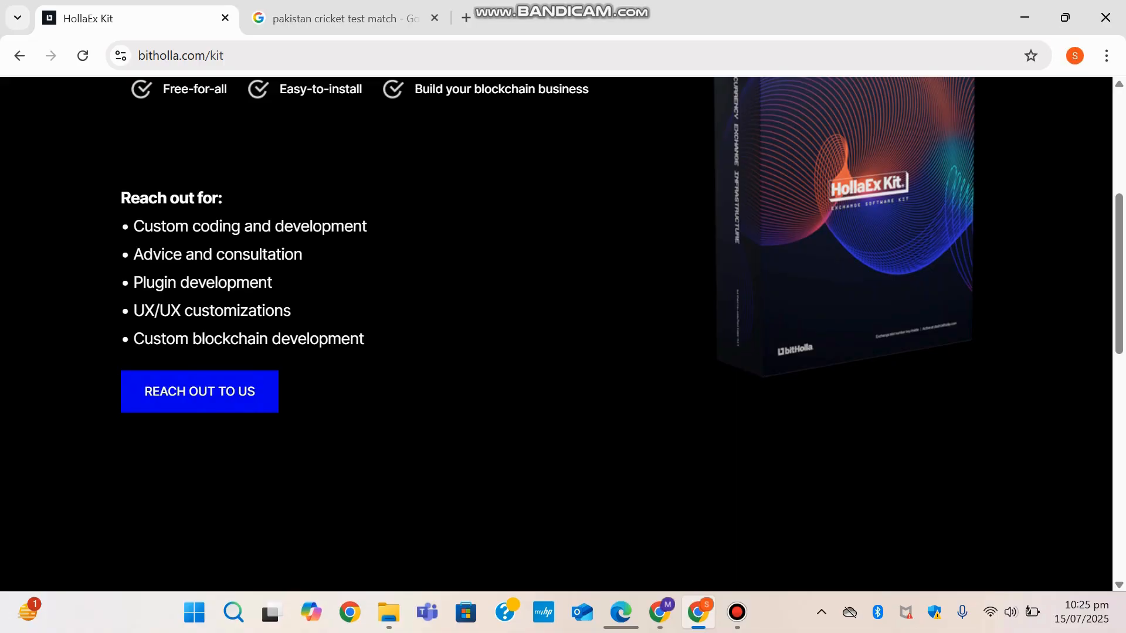
{"action": "scroll", "scroll_direction": "up", "scroll_amount": 3}
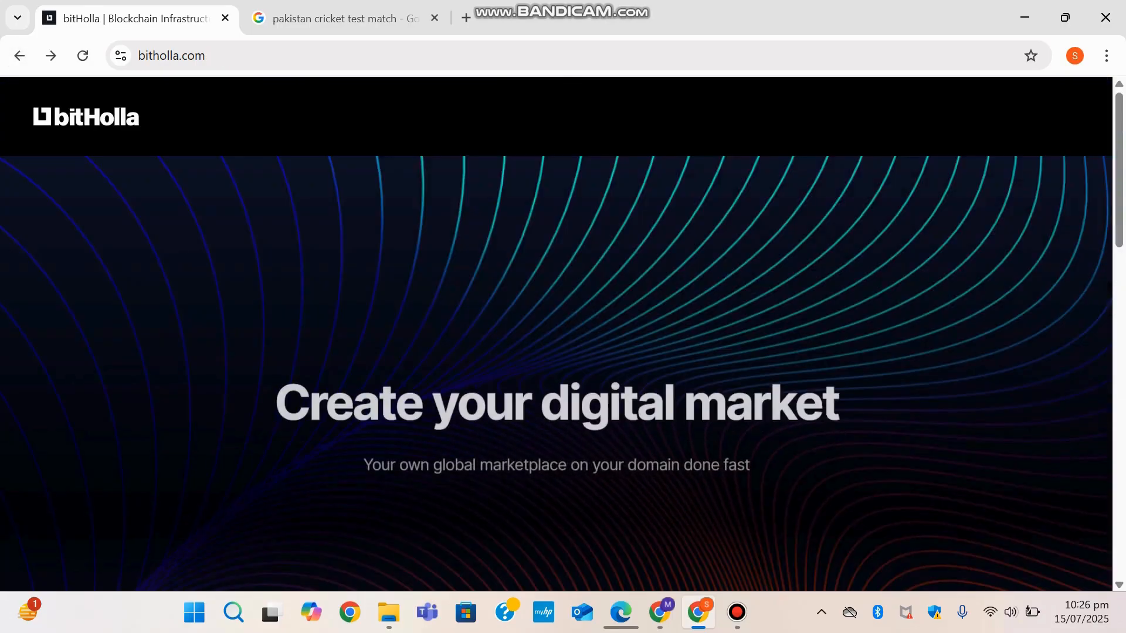
Open XRayTrade from the homepage footer's Products list.
{"action": "scroll", "scroll_direction": "down", "scroll_amount": 3}
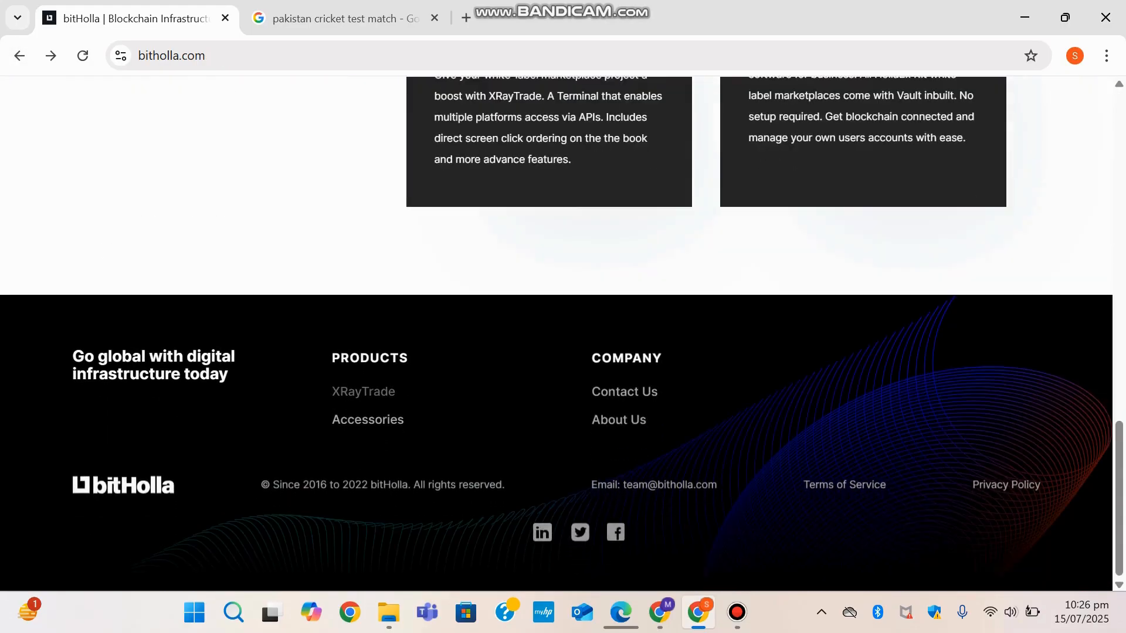
{"action": "left_click", "coordinate": [618, 419]}
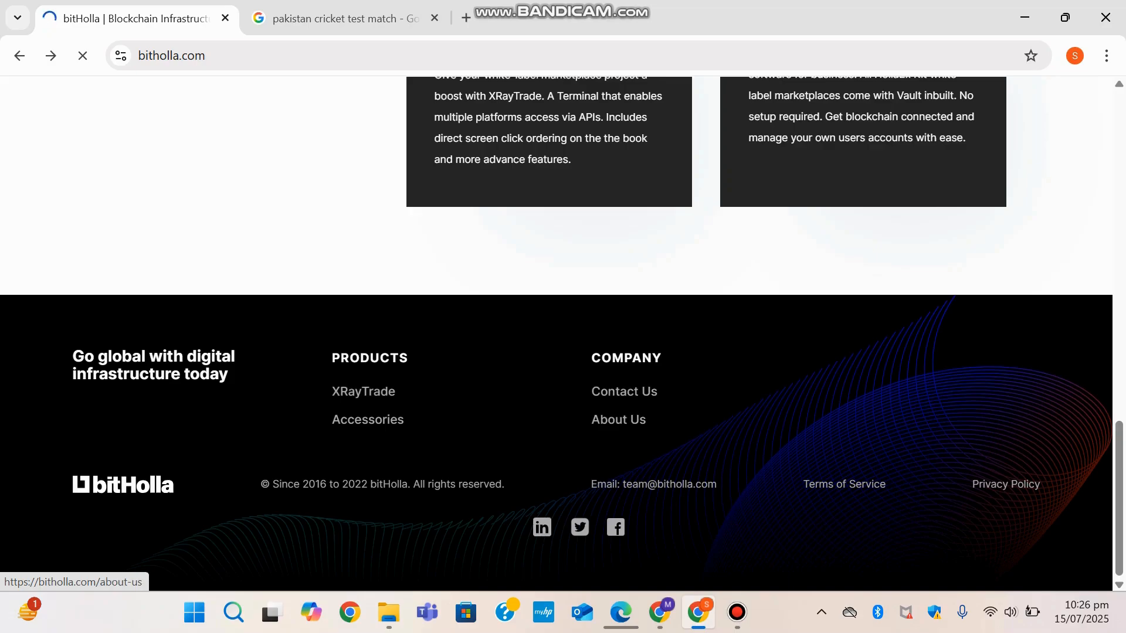
{"action": "left_click", "coordinate": [362, 391]}
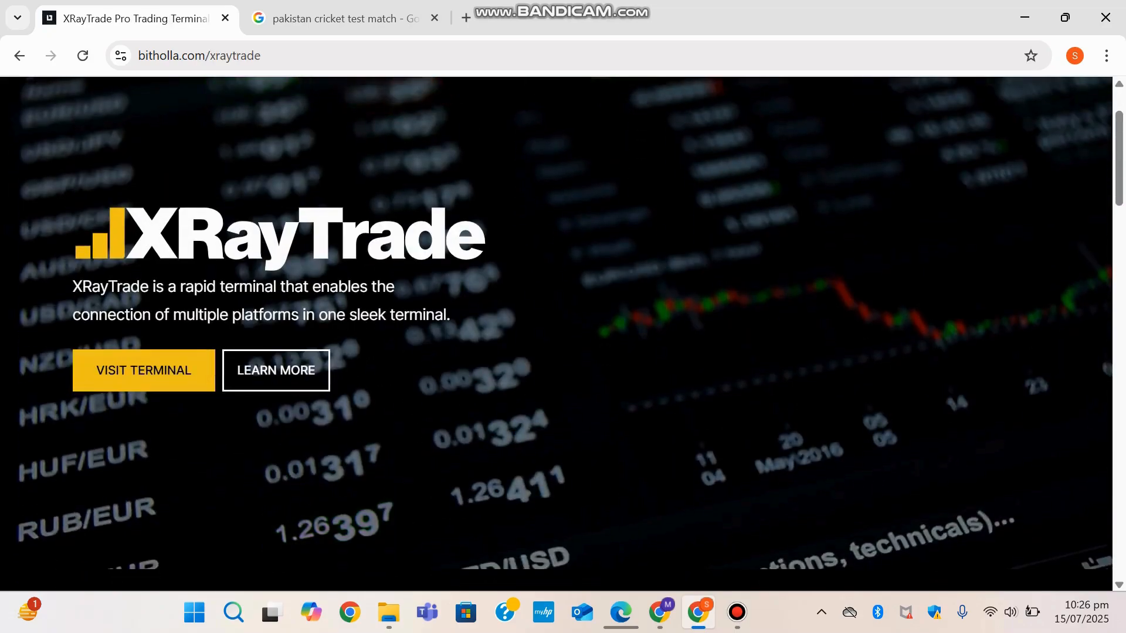
Follow LEARN MORE past the speed video and press mentions to the Twitter, Medium and YouTube links.
{"action": "left_click", "coordinate": [275, 370]}
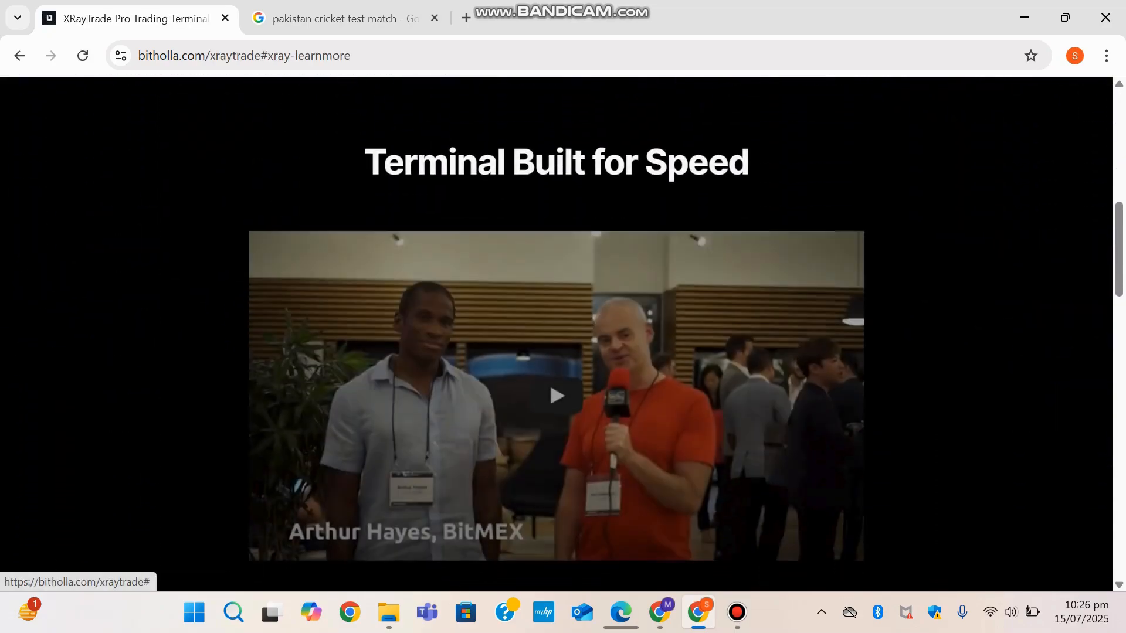
{"action": "scroll", "scroll_direction": "down", "scroll_amount": 3}
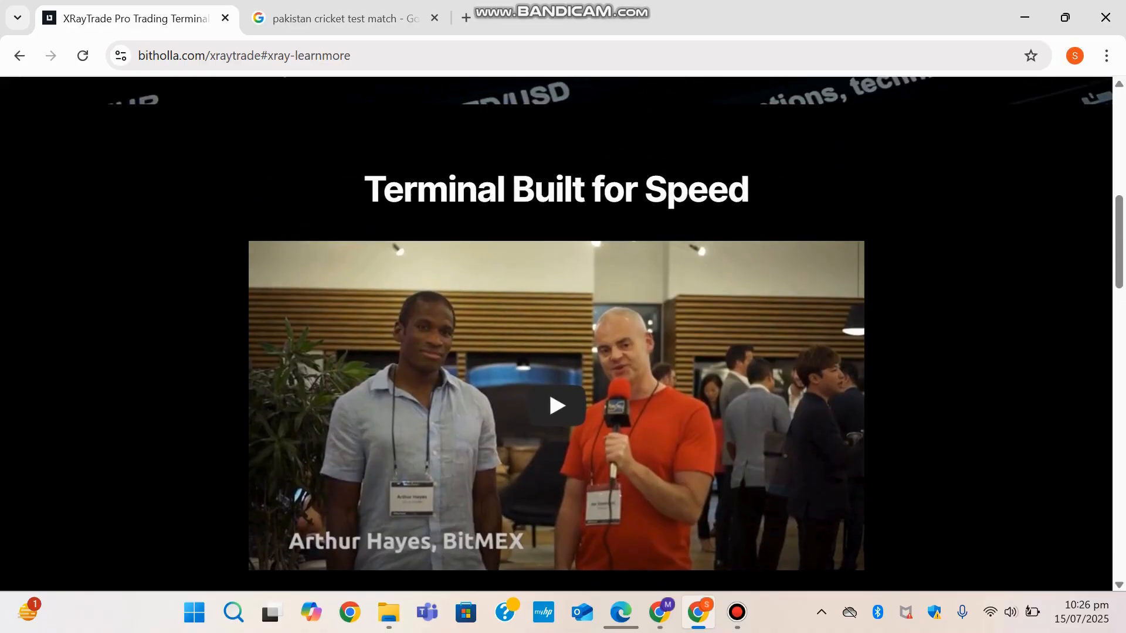
{"action": "scroll", "scroll_direction": "down", "scroll_amount": 3}
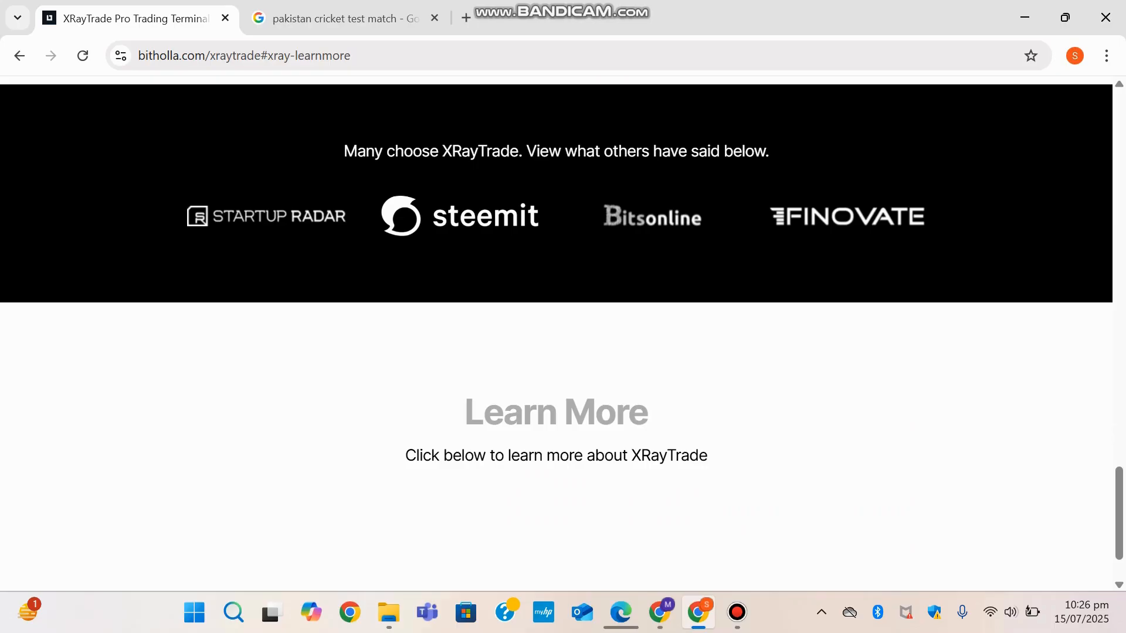
{"action": "scroll", "scroll_direction": "down", "scroll_amount": 3}
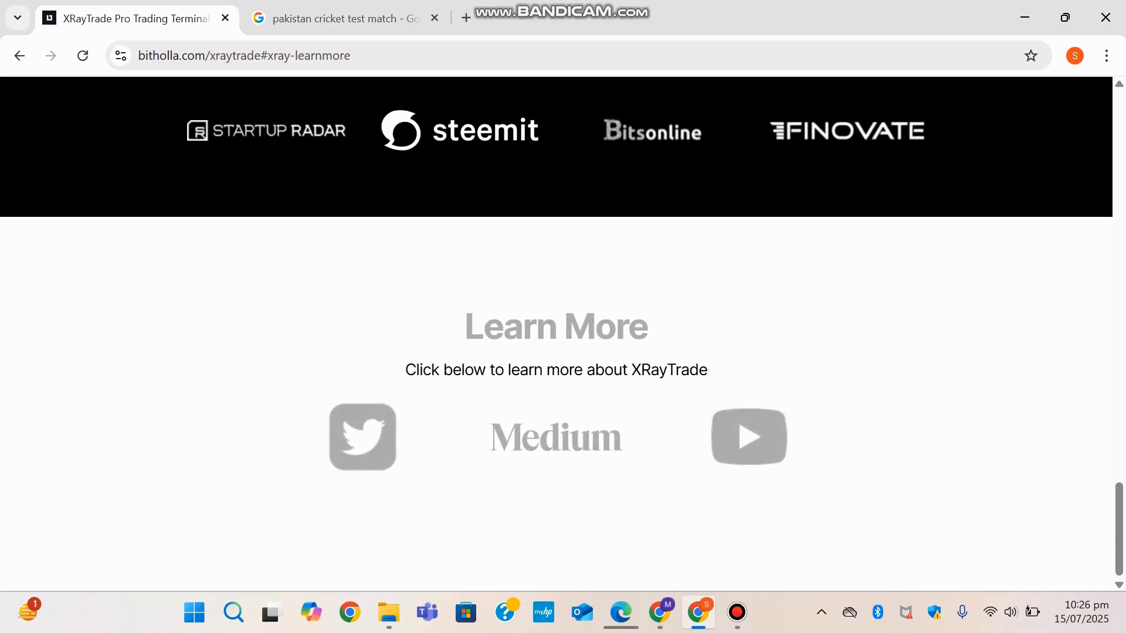
{"action": "mouse_move", "coordinate": [362, 438]}
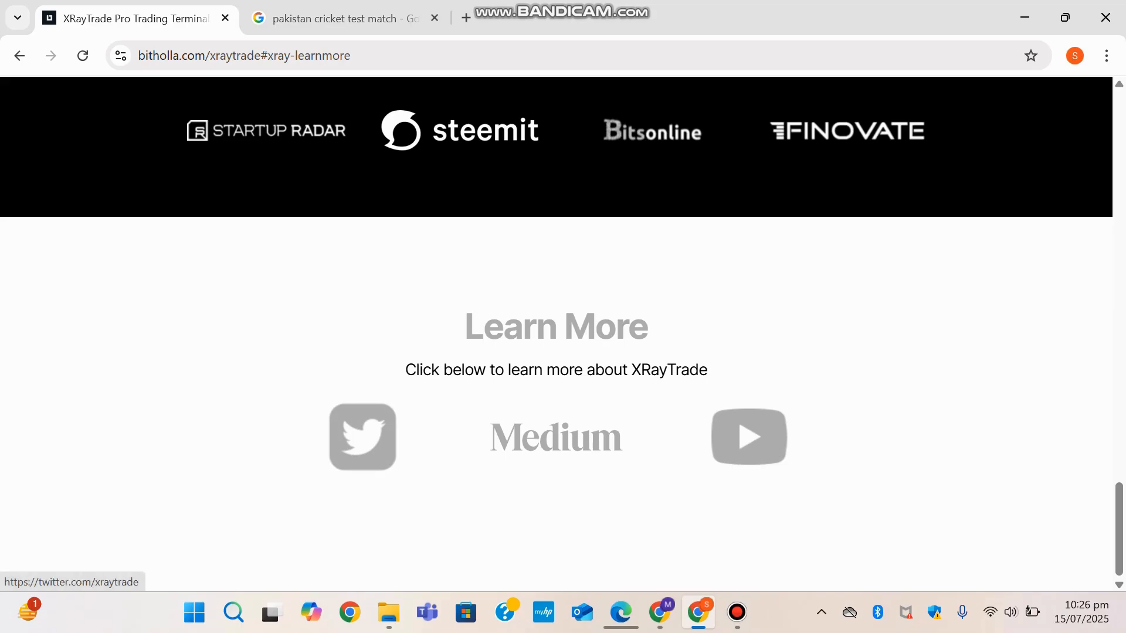